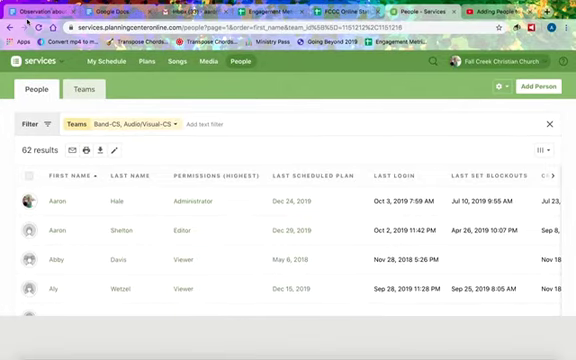
Show the 19-team list and scroll down to the Connections team row
scroll(down, 3)
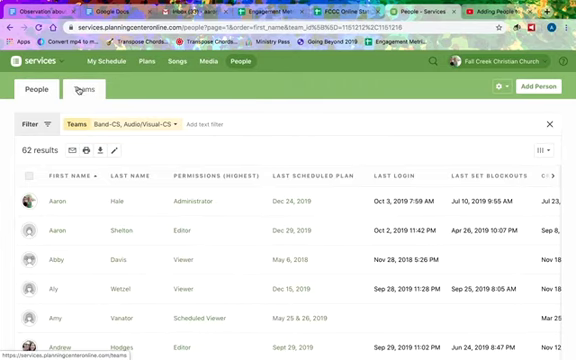
click(83, 92)
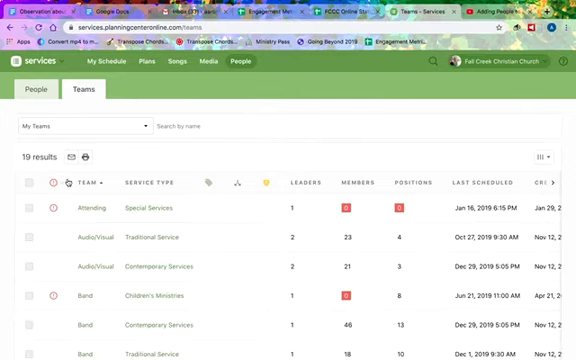
scroll(down, 3)
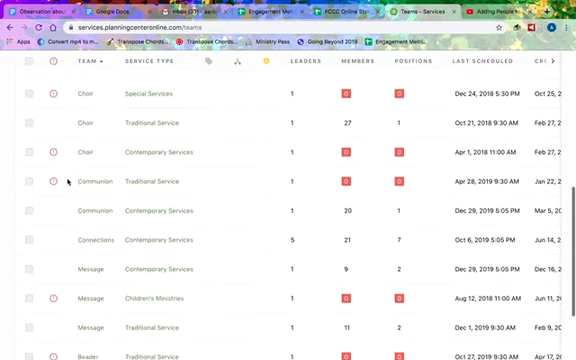
scroll(down, 3)
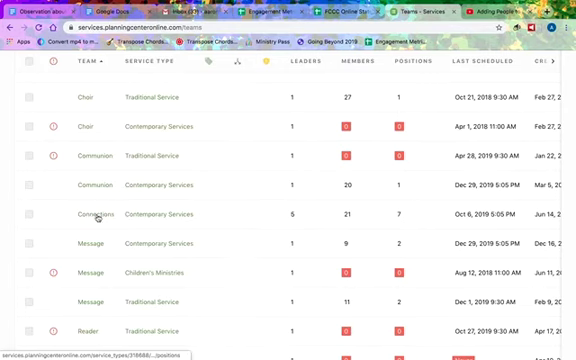
Open the Connections (Contemporary Services) team to view its 21 members and positions
click(96, 214)
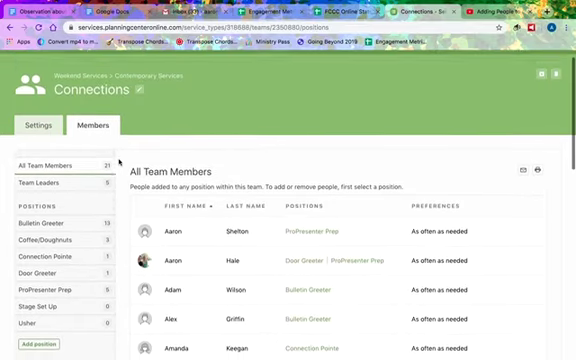
scroll(down, 3)
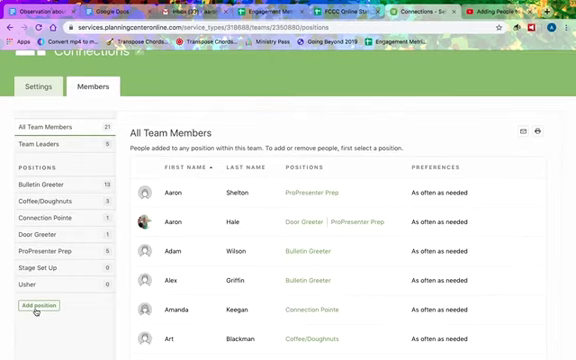
click(38, 304)
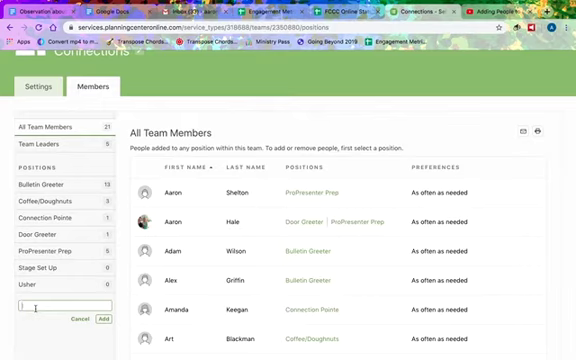
text(Micha)
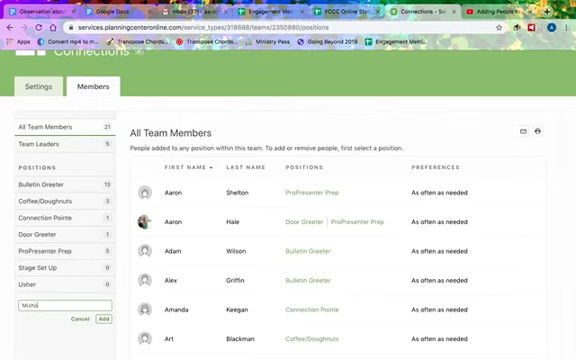
text(Michael Bal)
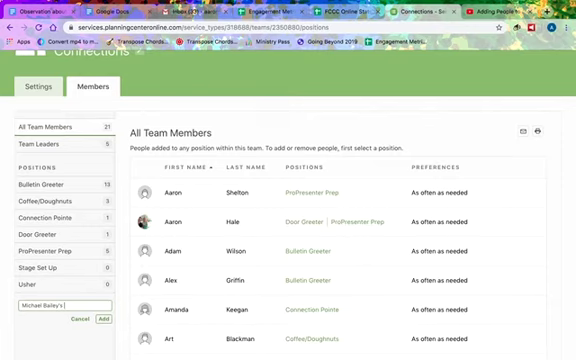
text(Team)
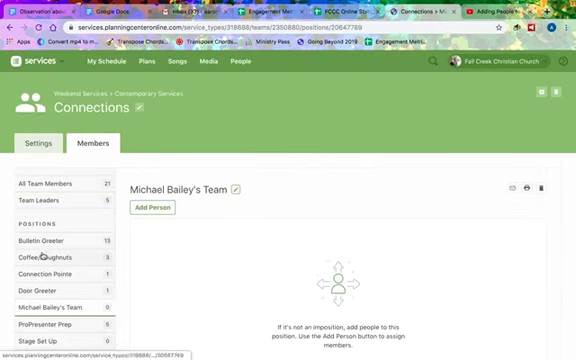
scroll(down, 3)
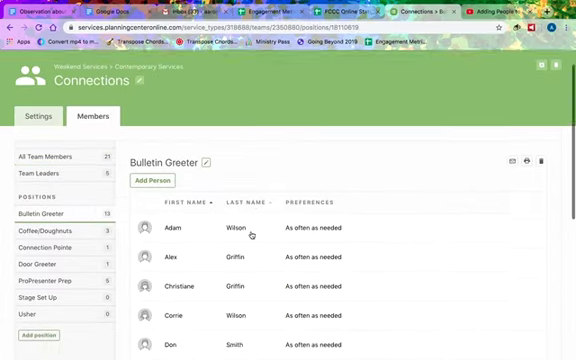
Scroll through the Bulletin Greeter position's list of 13 members
scroll(down, 3)
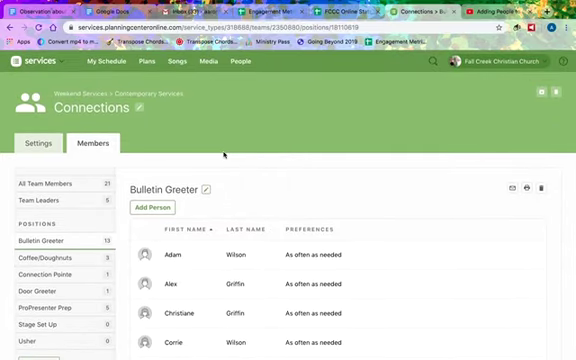
scroll(down, 3)
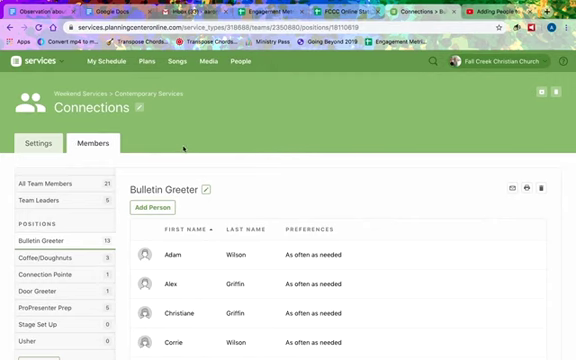
scroll(down, 3)
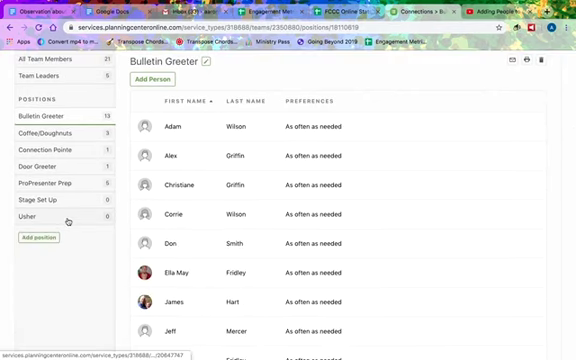